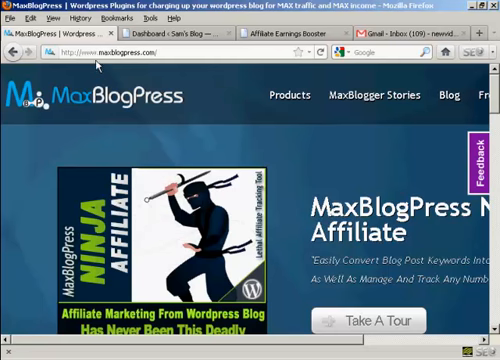
mouse_move(170, 62)
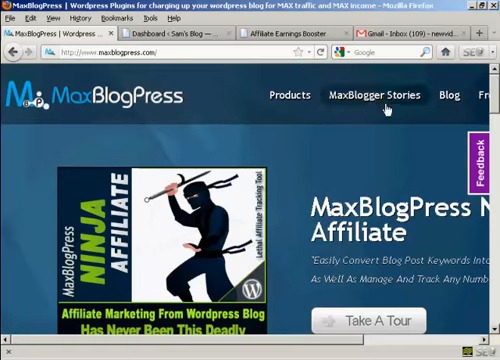
Scroll down the Max Banner Ads product page past the banner-rotation description and video.
scroll(down, 3)
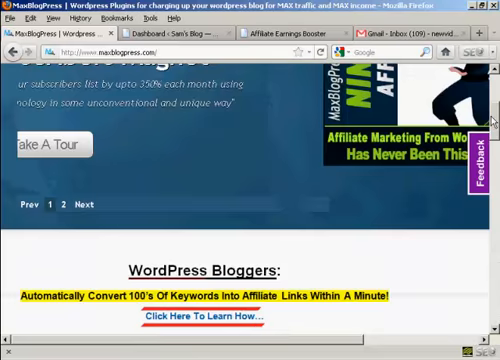
scroll(down, 3)
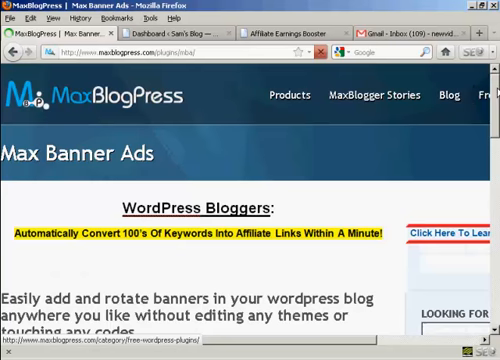
scroll(down, 3)
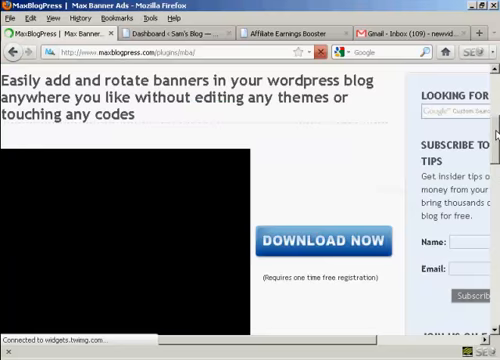
scroll(down, 3)
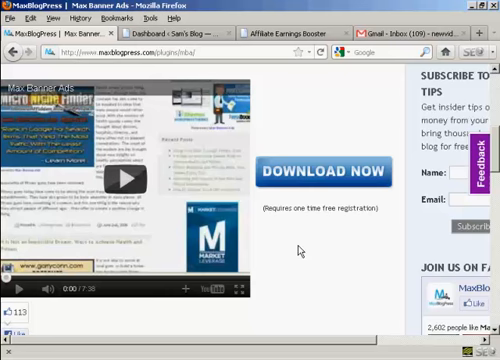
mouse_move(332, 176)
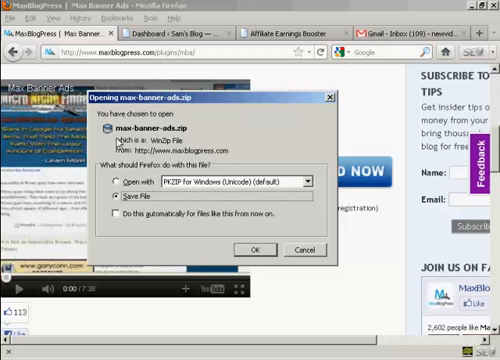
mouse_move(166, 136)
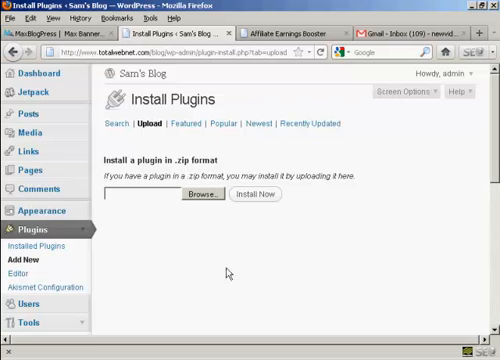
mouse_move(228, 276)
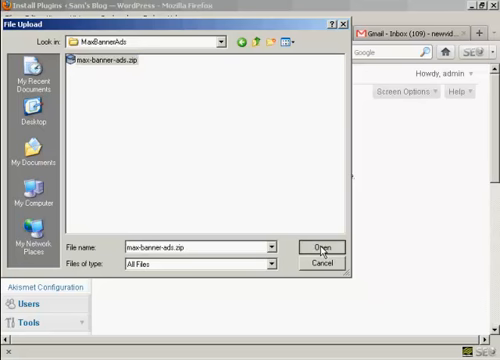
Confirm max-banner-ads.zip as the plugin archive to upload and install.
click(314, 248)
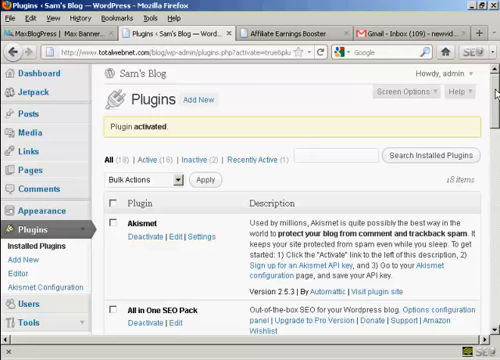
Scroll down the Max Banner Ads 1.8 registration page to the name and email form.
scroll(down, 3)
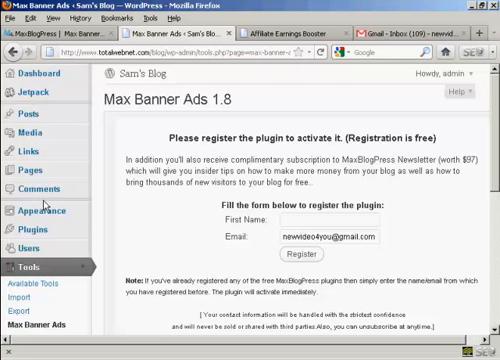
Register Max Banner Ads with first name 'Sam' and review the Almost Done instructions.
click(304, 218)
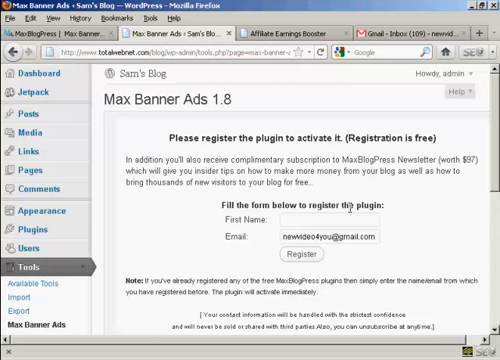
mouse_move(424, 220)
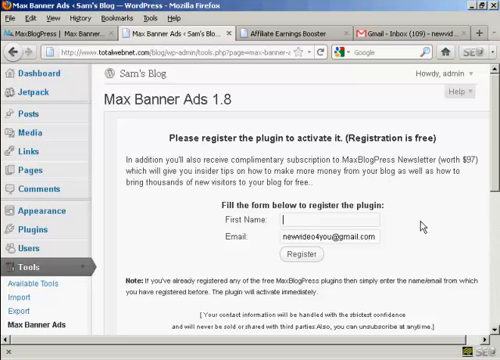
text(Sam)
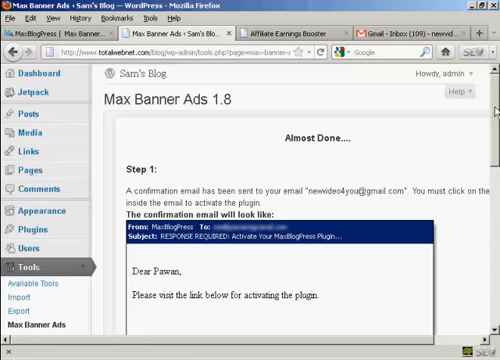
scroll(down, 3)
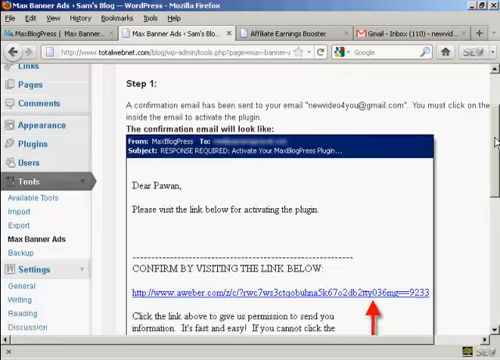
scroll(down, 3)
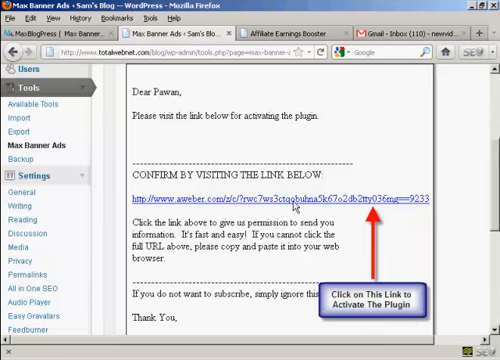
mouse_move(384, 58)
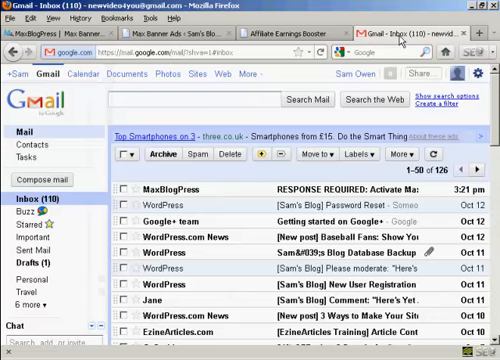
mouse_move(218, 132)
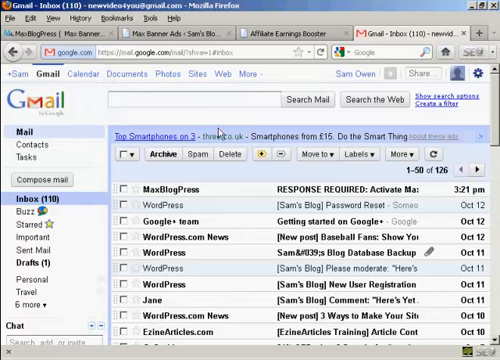
mouse_move(352, 192)
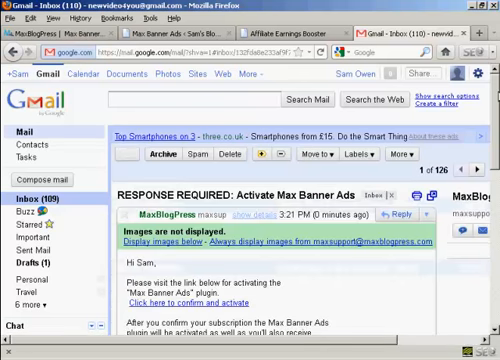
Scroll through the MaxBlogPress RESPONSE REQUIRED email to the activation link.
scroll(down, 3)
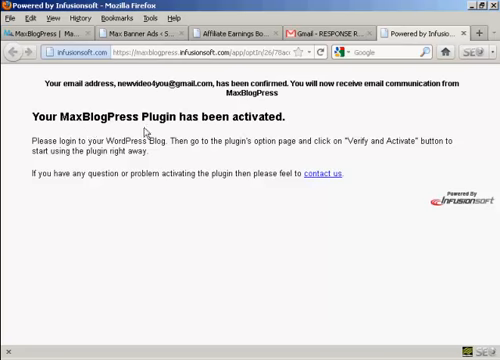
mouse_move(308, 126)
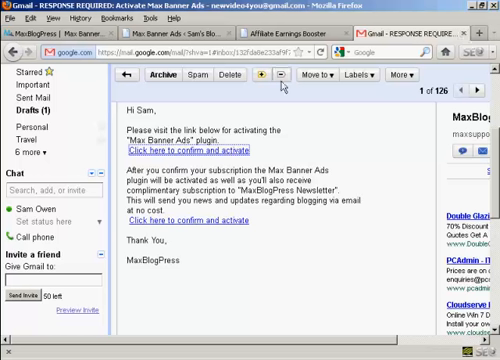
mouse_move(280, 76)
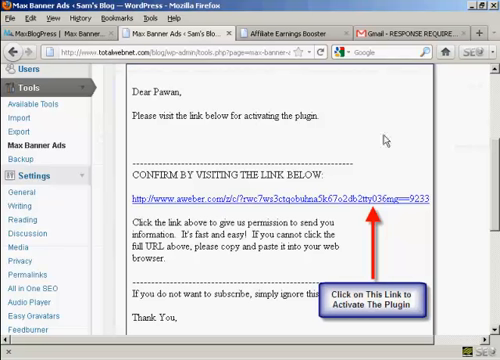
Verify and activate the registered plugin, reaching the Max Banner Ads zone list.
scroll(down, 3)
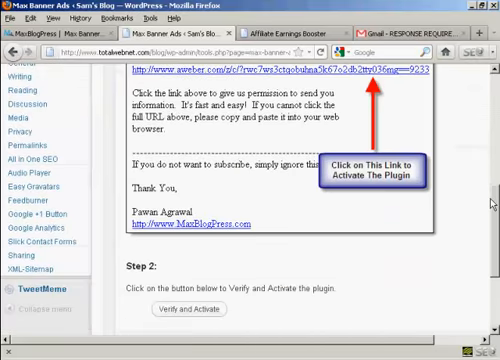
scroll(down, 3)
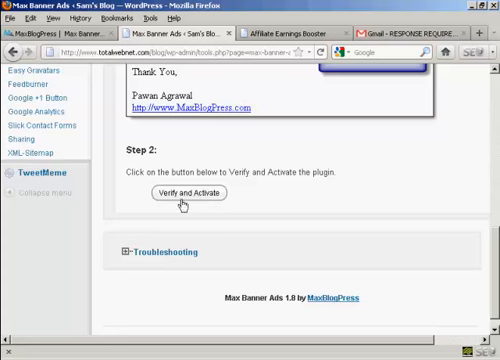
click(188, 192)
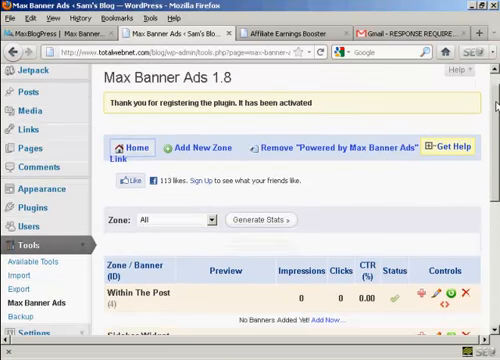
scroll(down, 3)
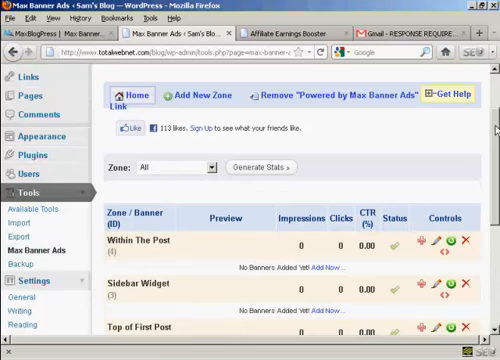
scroll(down, 3)
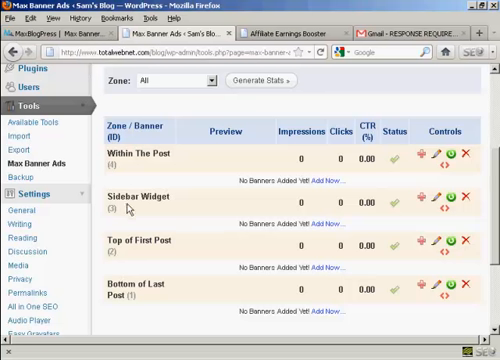
mouse_move(140, 252)
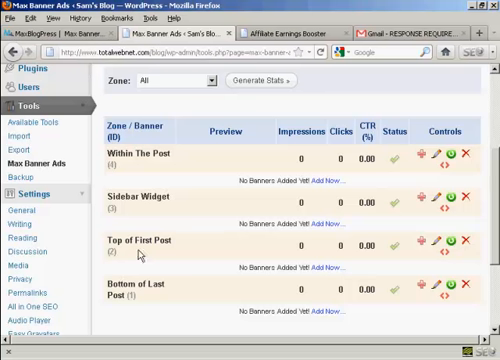
mouse_move(160, 258)
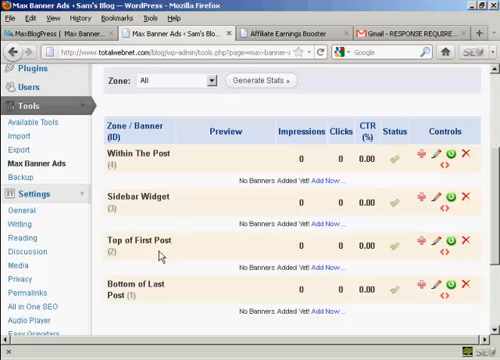
mouse_move(144, 296)
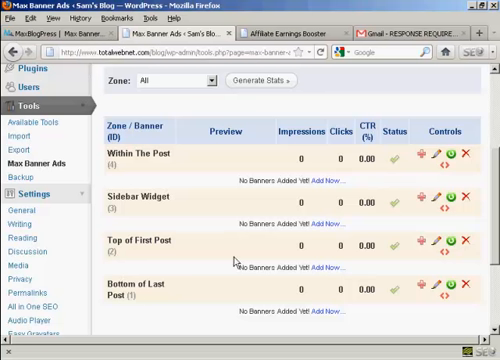
mouse_move(390, 344)
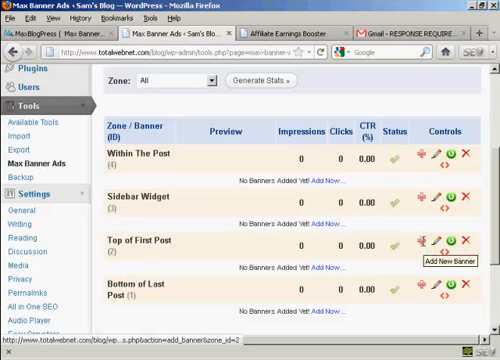
mouse_move(442, 246)
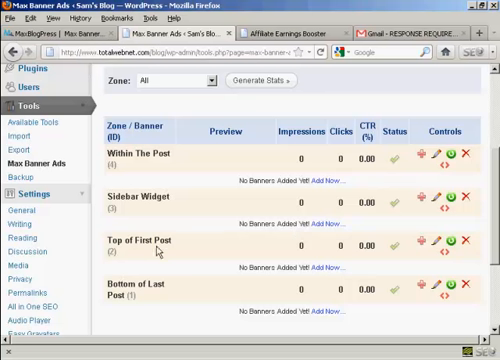
mouse_move(222, 270)
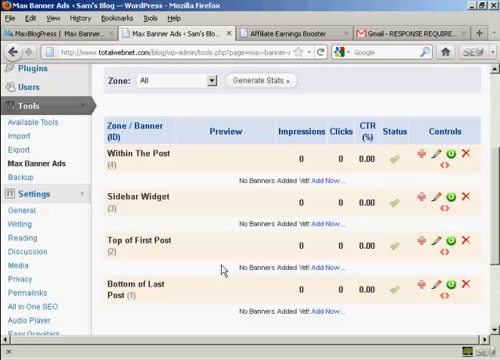
mouse_move(322, 284)
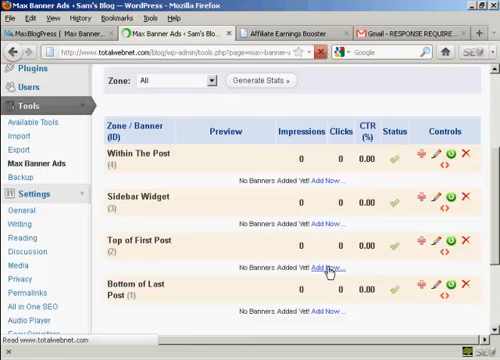
Start a new banner in the Top of First Post zone named Banner01.
click(324, 270)
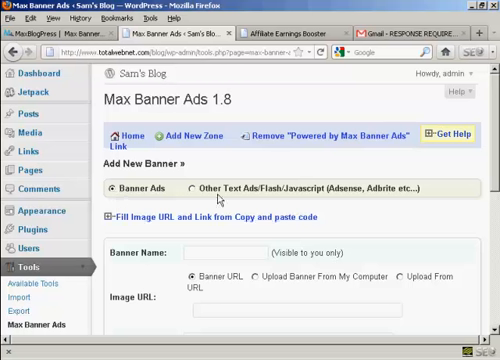
mouse_move(216, 198)
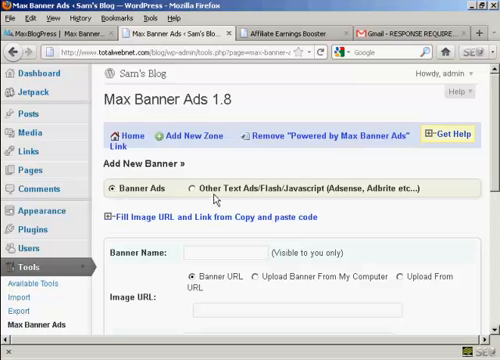
mouse_move(338, 202)
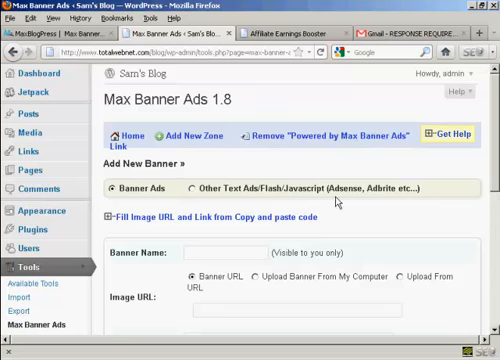
mouse_move(418, 196)
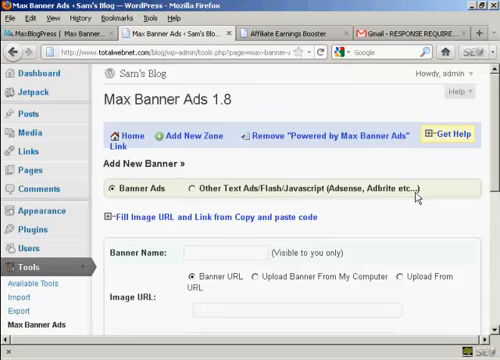
scroll(down, 3)
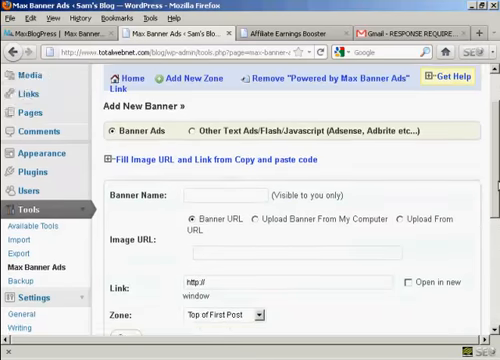
scroll(down, 3)
text(Banner01)
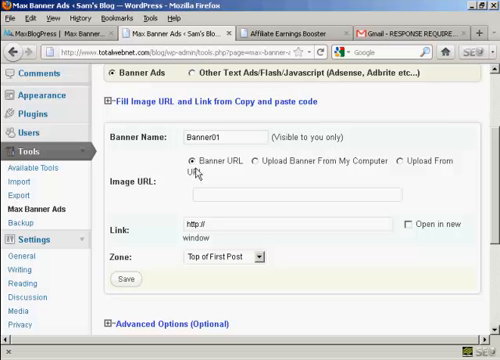
mouse_move(196, 172)
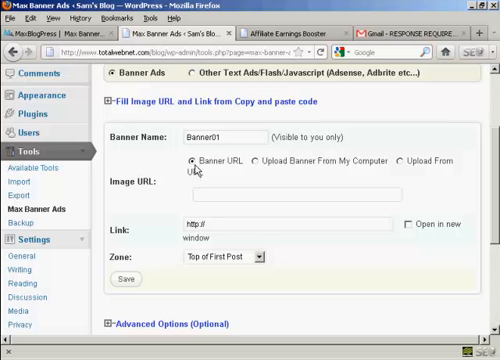
mouse_move(284, 170)
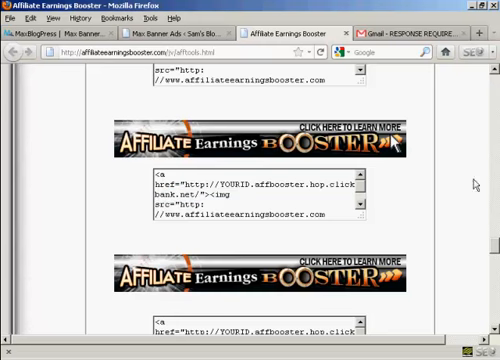
Scroll through the Affiliate Earnings Booster banners to locate the 468x60 image URL.
scroll(down, 3)
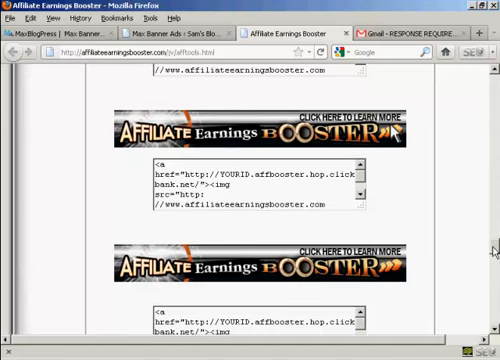
scroll(down, 3)
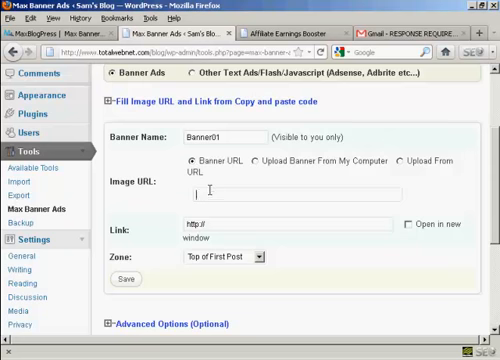
text(http://www.affiliateearningsbooster.com/images/468x60s.gif)
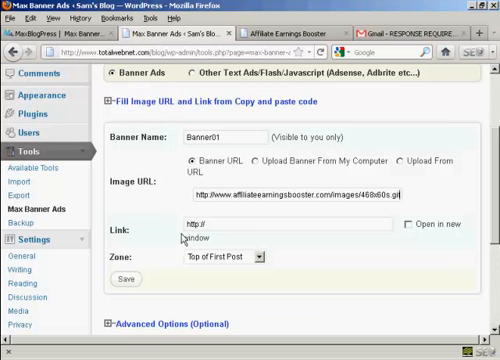
mouse_move(184, 236)
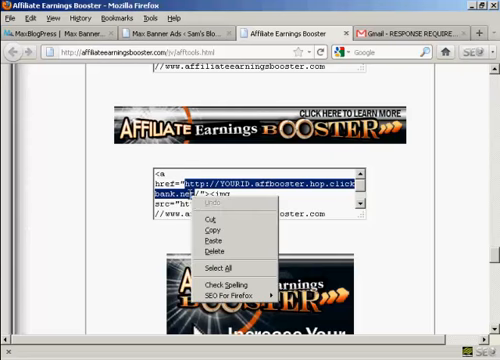
mouse_move(208, 234)
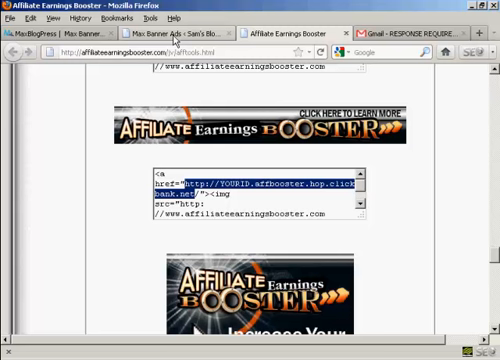
click(200, 32)
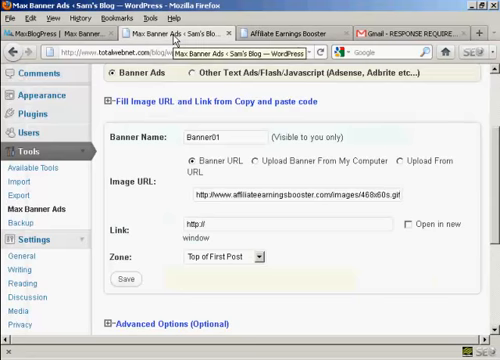
click(220, 228)
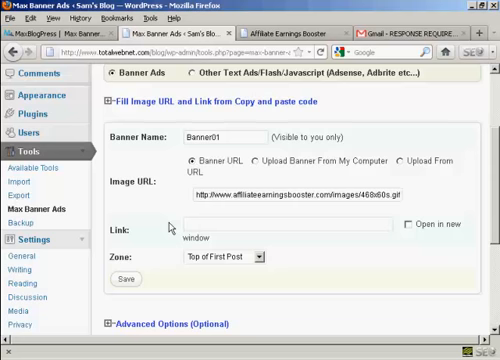
text(http://YOURID.affbooster.hop.clickbank.net/)
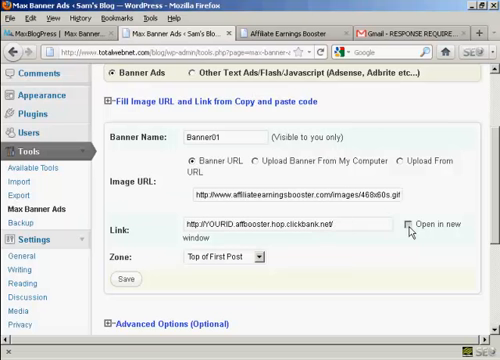
click(418, 224)
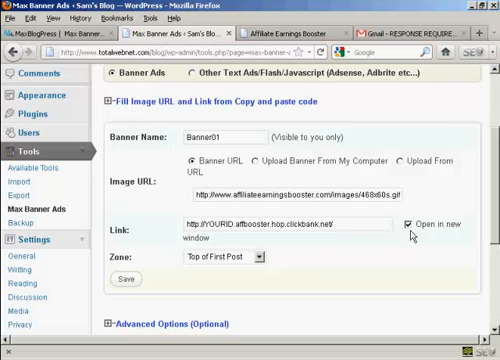
mouse_move(412, 232)
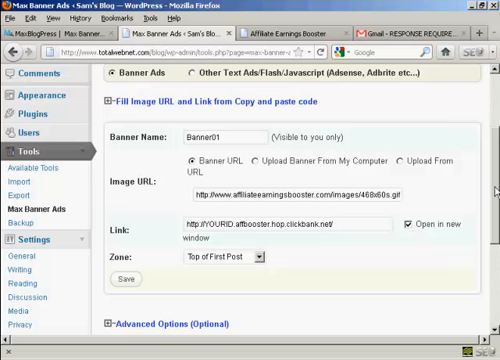
scroll(down, 3)
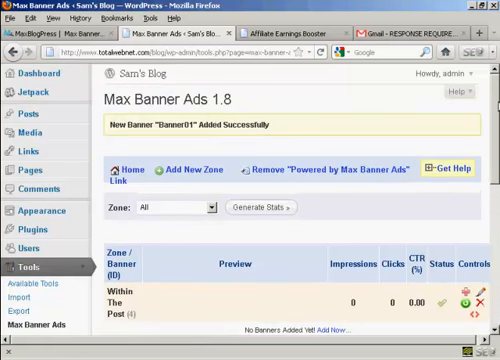
scroll(down, 3)
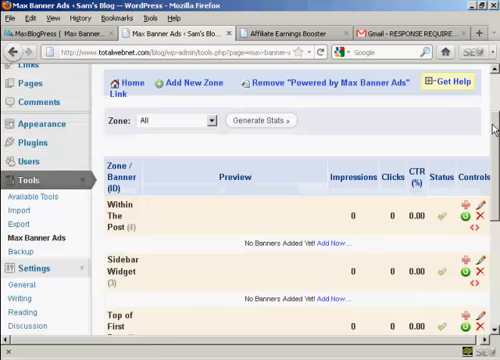
scroll(down, 3)
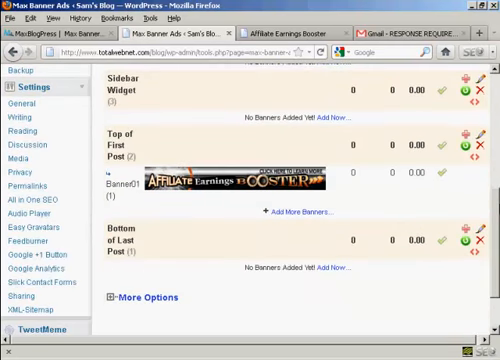
scroll(down, 3)
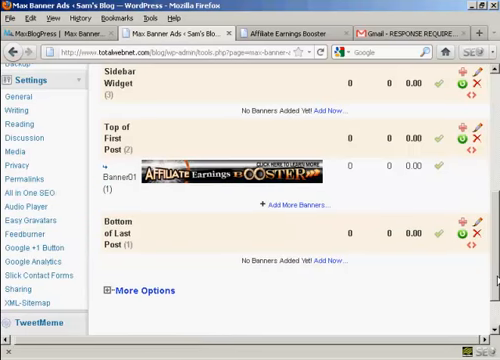
scroll(up, 3)
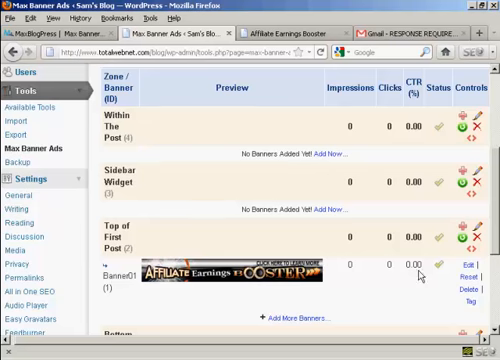
mouse_move(416, 276)
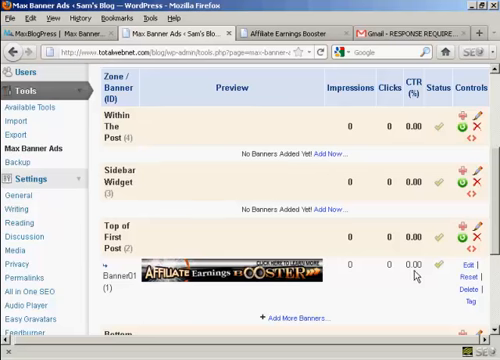
mouse_move(408, 280)
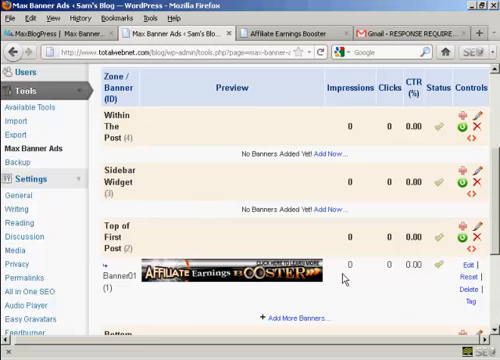
scroll(down, 3)
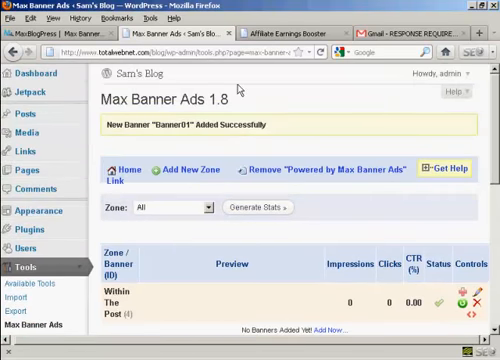
mouse_move(132, 82)
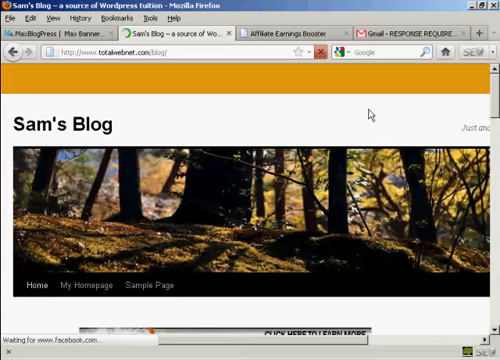
Check that the Affiliate Earnings Booster banner shows above the first post on the live blog.
scroll(down, 3)
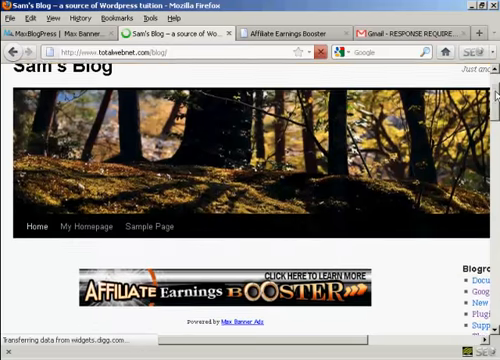
scroll(down, 3)
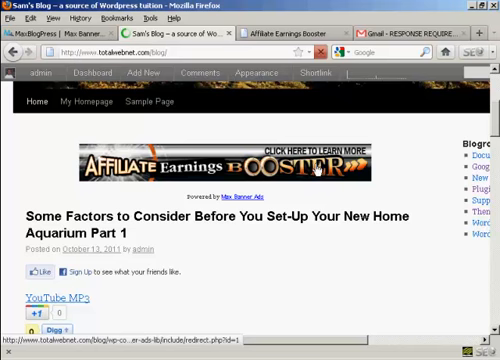
mouse_move(384, 116)
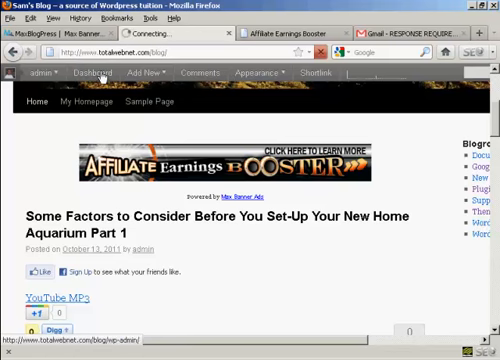
Return to the admin dashboard and reach the Max Banner Ads page under Tools.
click(100, 72)
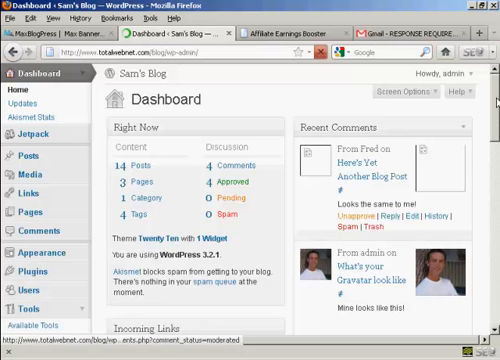
scroll(down, 3)
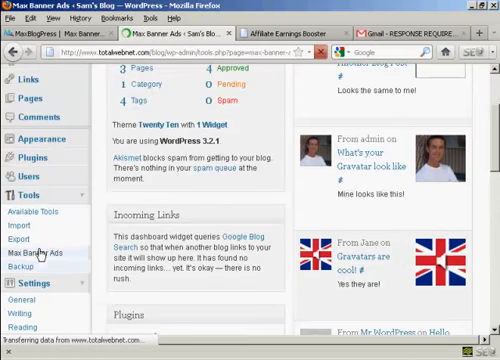
click(36, 256)
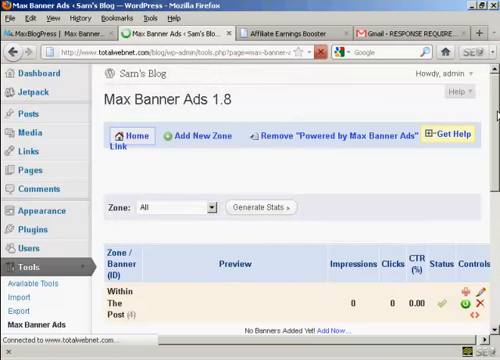
scroll(down, 3)
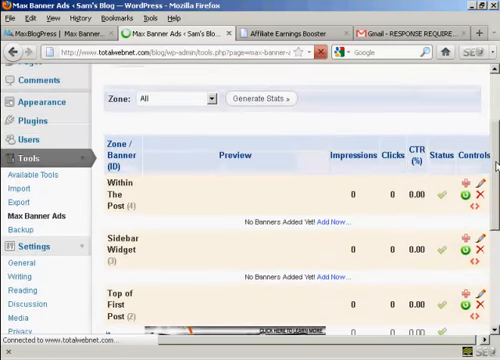
scroll(down, 3)
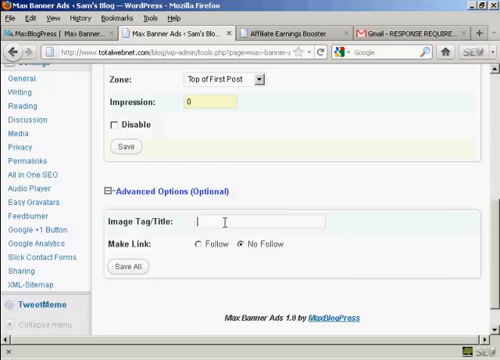
Set Banner01's Image Tag/Title to AE under Advanced Options and save.
text(AE)
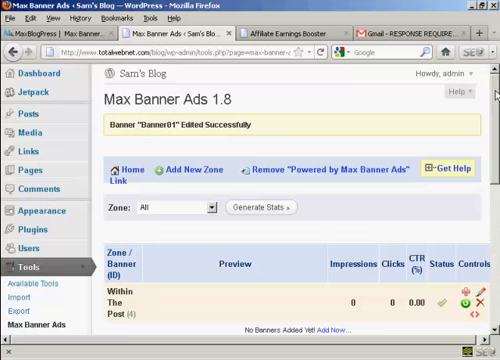
scroll(down, 3)
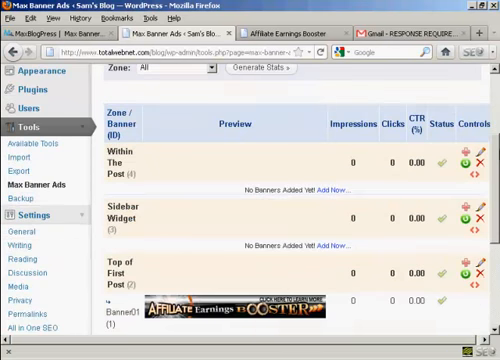
scroll(down, 3)
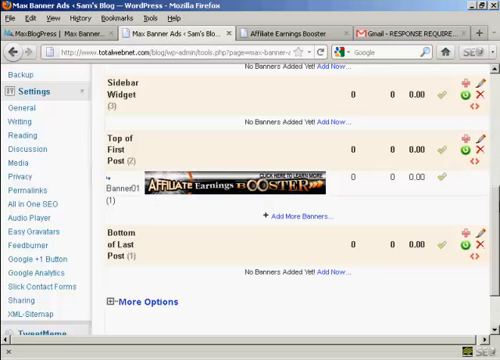
mouse_move(300, 236)
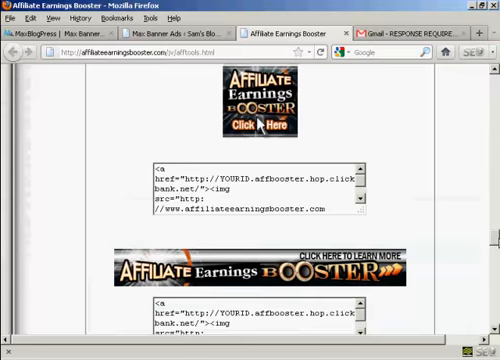
Find the 468x60 Click Here to Learn More banner and its HTML code on the affiliate page.
scroll(down, 3)
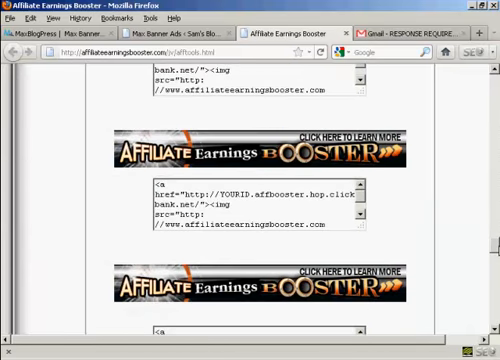
mouse_move(396, 152)
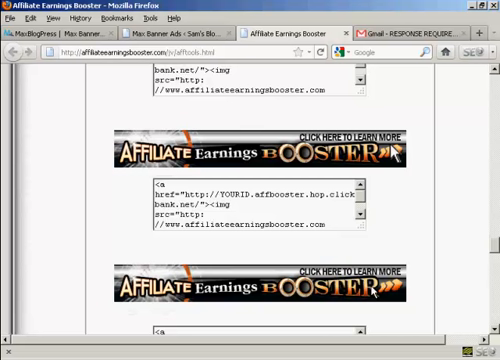
mouse_move(404, 176)
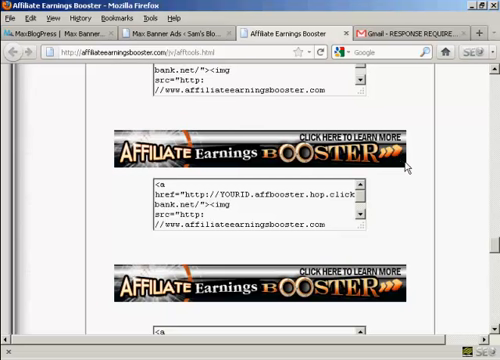
mouse_move(402, 168)
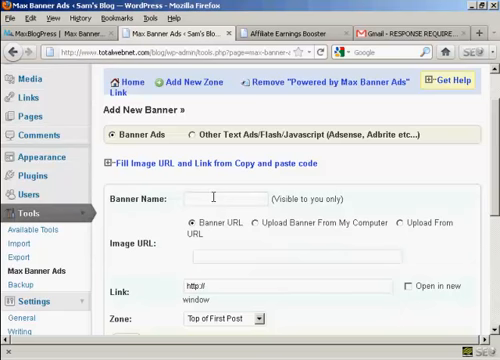
text(Banner02)
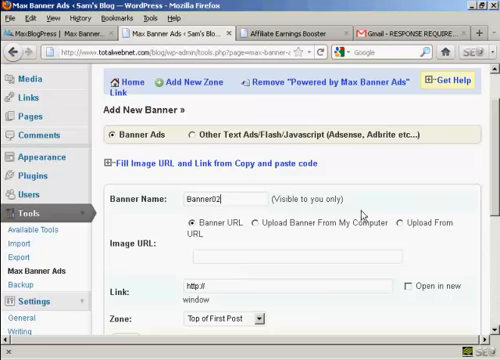
scroll(down, 3)
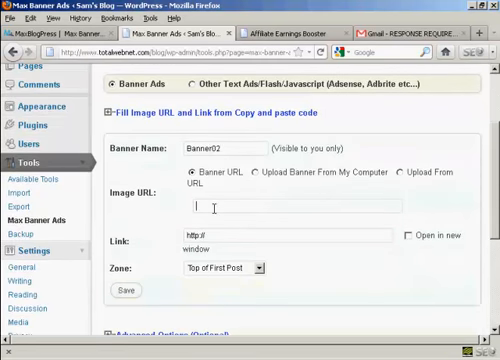
text(http://www.affiliateearningsbooster.com/images/468x60a.gif)
click(288, 234)
text(YOURID.affbooster.hop.clickbank.net/)
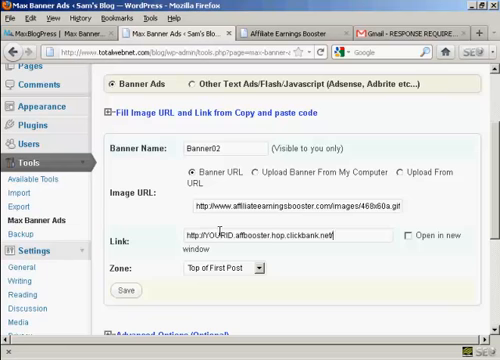
mouse_move(412, 238)
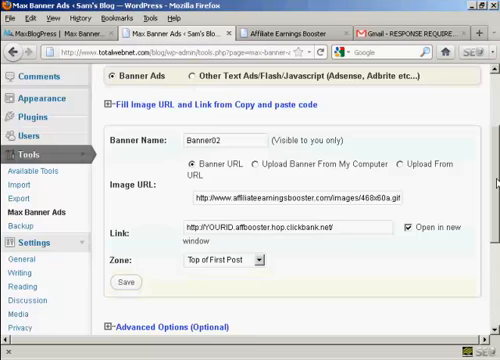
scroll(down, 3)
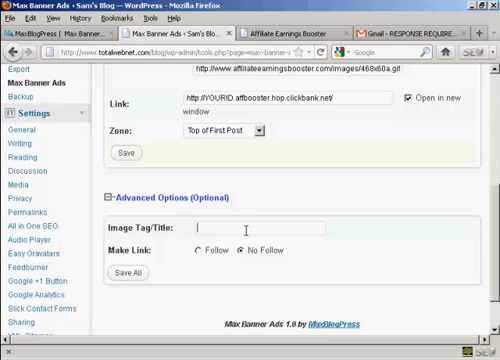
text(AEB)
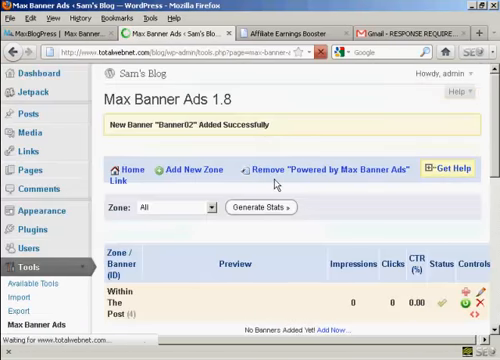
Confirm the Top of First Post zone now lists both Affiliate Earnings Booster banners.
scroll(down, 3)
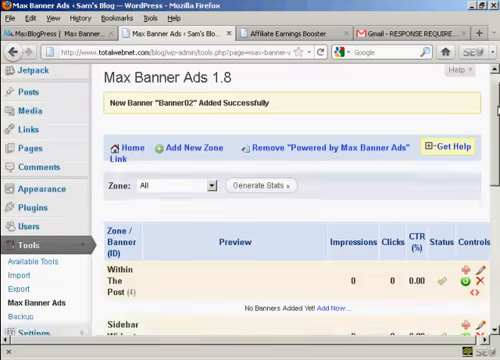
scroll(down, 3)
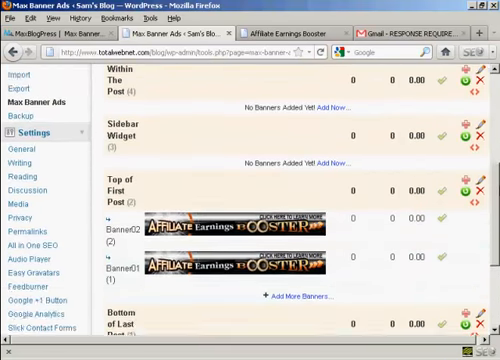
scroll(down, 3)
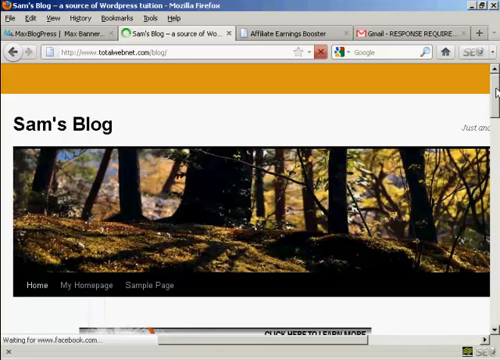
View Sam's Blog first post and reload to watch the two banners rotate.
scroll(down, 3)
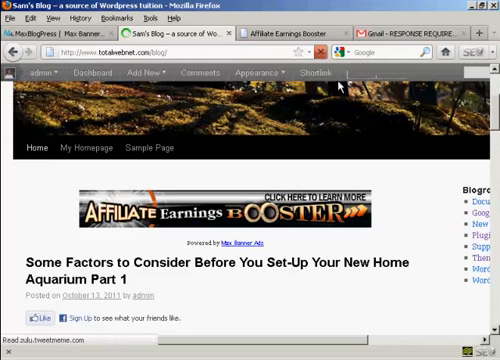
mouse_move(400, 184)
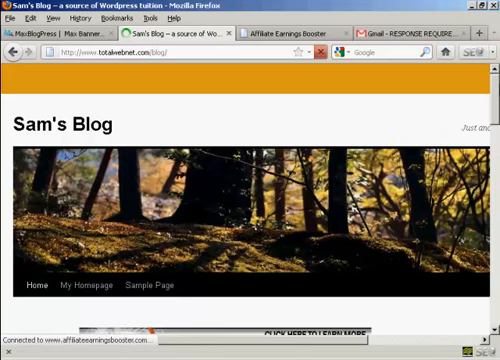
scroll(down, 3)
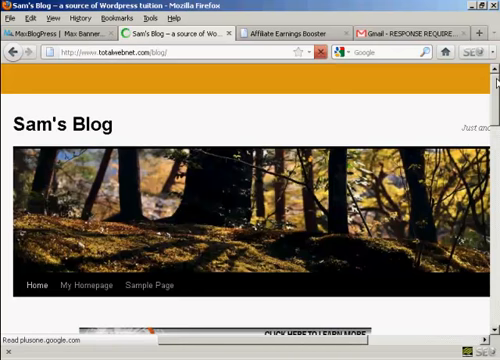
scroll(down, 3)
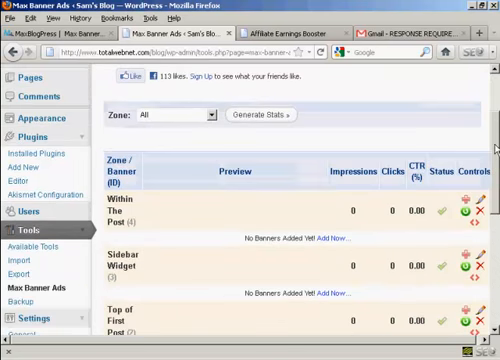
Start a new Other Text Ads/Flash/Javascript banner and begin naming it 'As'.
scroll(down, 3)
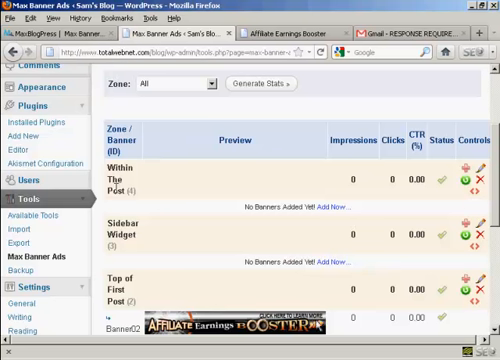
mouse_move(148, 196)
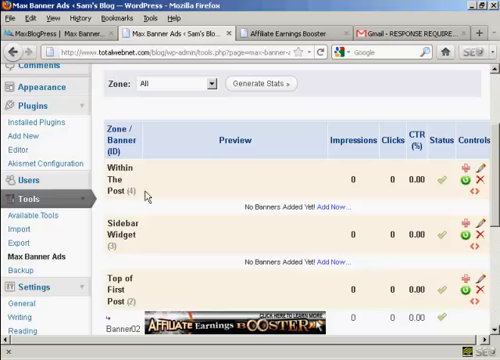
mouse_move(340, 204)
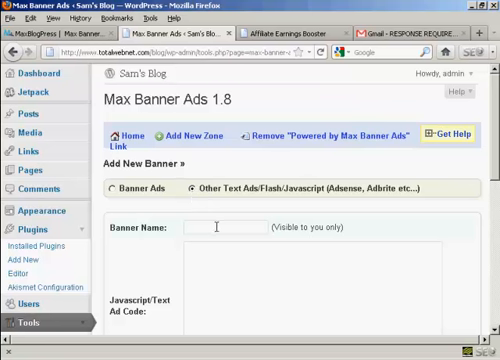
text(As)
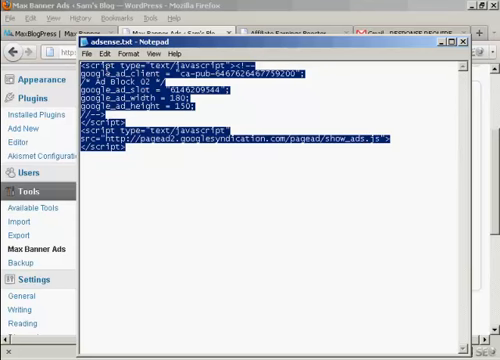
Copy the selected Google AdSense code from the Notepad file.
right_click(104, 96)
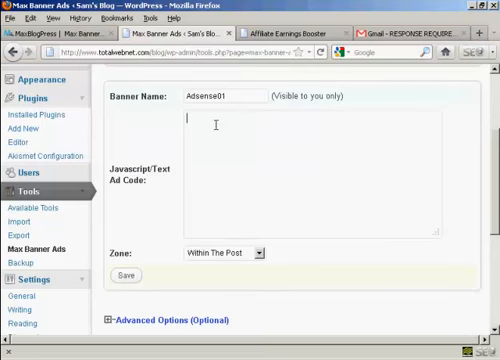
Paste the AdSense code, assign the Within The Post zone and title the banner Adsense01.
right_click(200, 124)
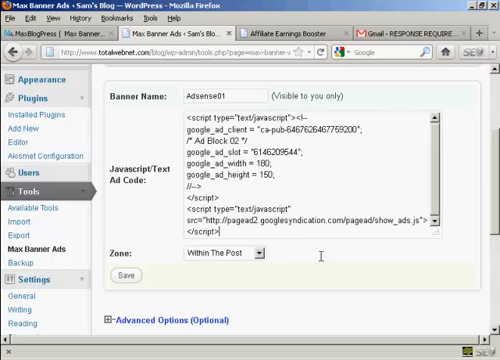
scroll(down, 3)
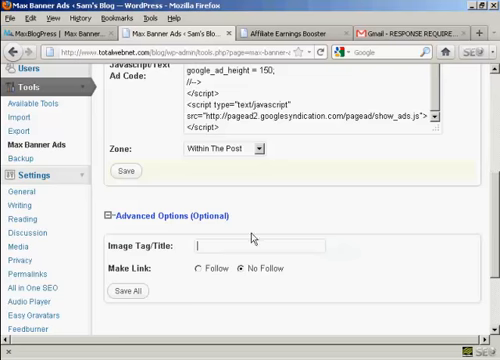
mouse_move(344, 264)
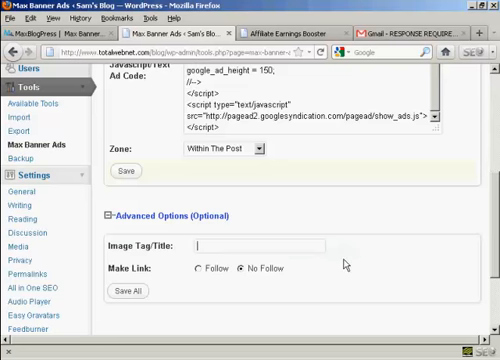
text(Ads)
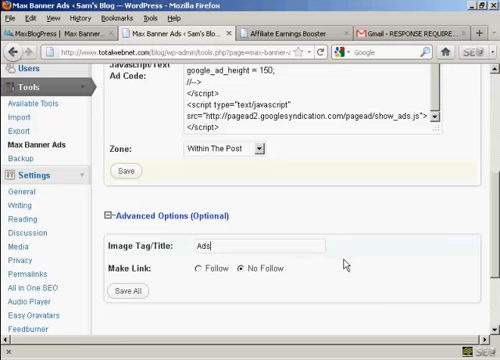
text(Adsense01)
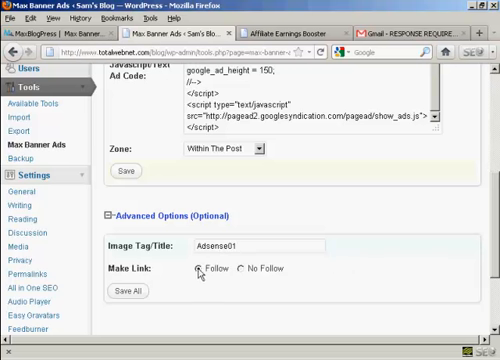
scroll(down, 3)
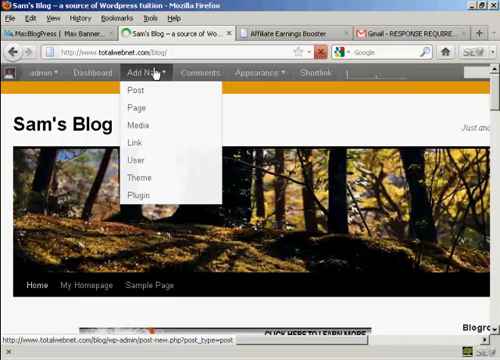
View the aquarium post on the blog to confirm the Google AdSense ad appears inside its text.
click(136, 90)
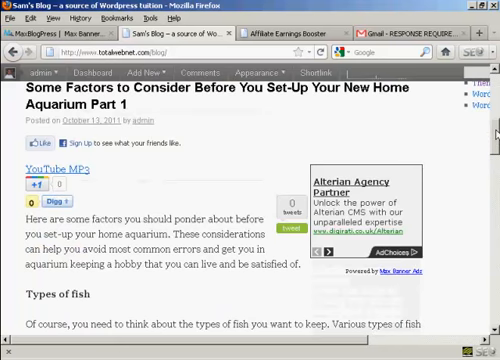
scroll(down, 3)
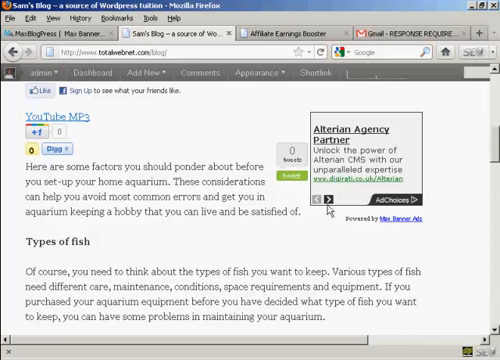
mouse_move(320, 232)
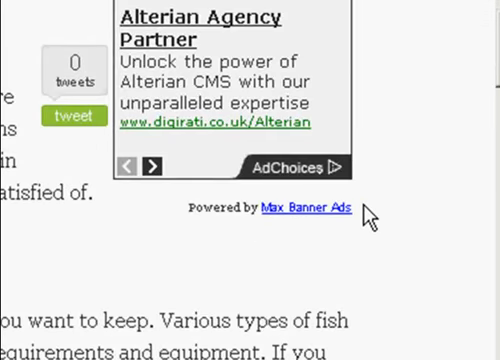
mouse_move(340, 222)
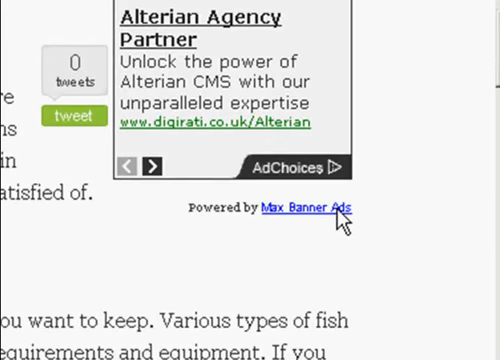
mouse_move(188, 244)
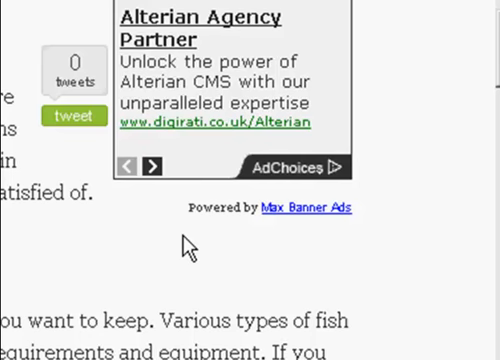
mouse_move(356, 244)
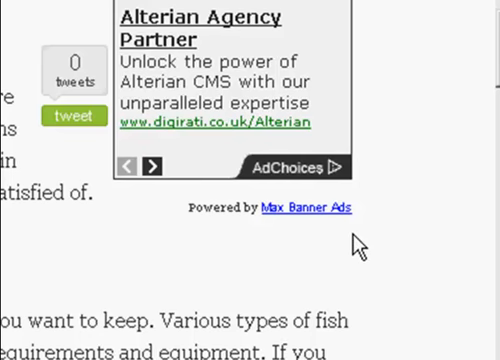